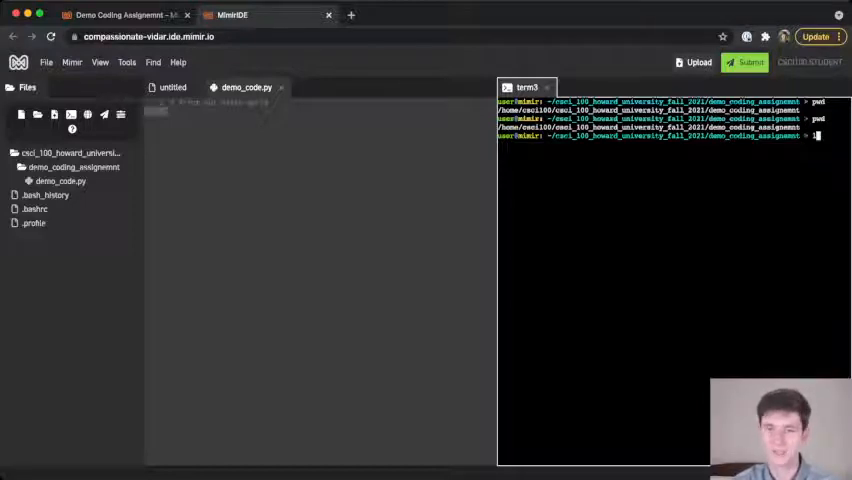
- Run ls inside demo_coding_assignment to list demo_code.py
{"action": "type", "text": "ls"}
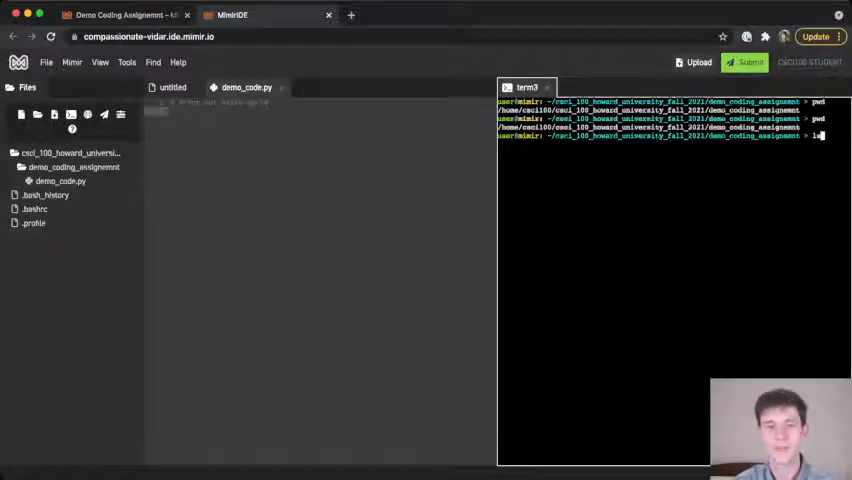
{"action": "key", "text": "Return"}
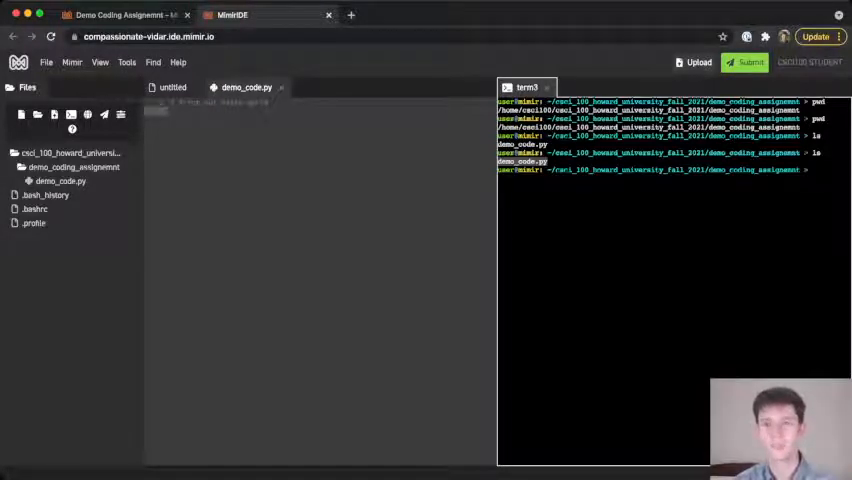
- Run cd .. to move up to the course folder and confirm the path with pwd
{"action": "type", "text": "ca"}
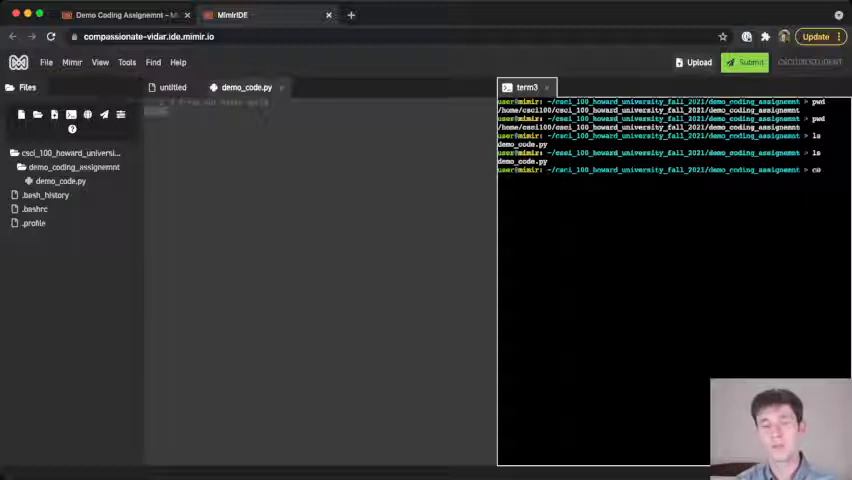
{"action": "type", "text": "d"}
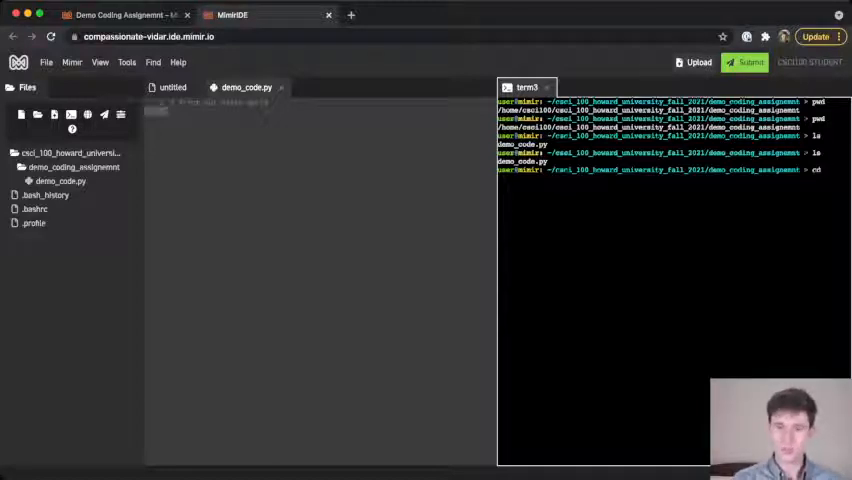
{"action": "type", "text": ".."}
{"action": "type", "text": "pwd"}
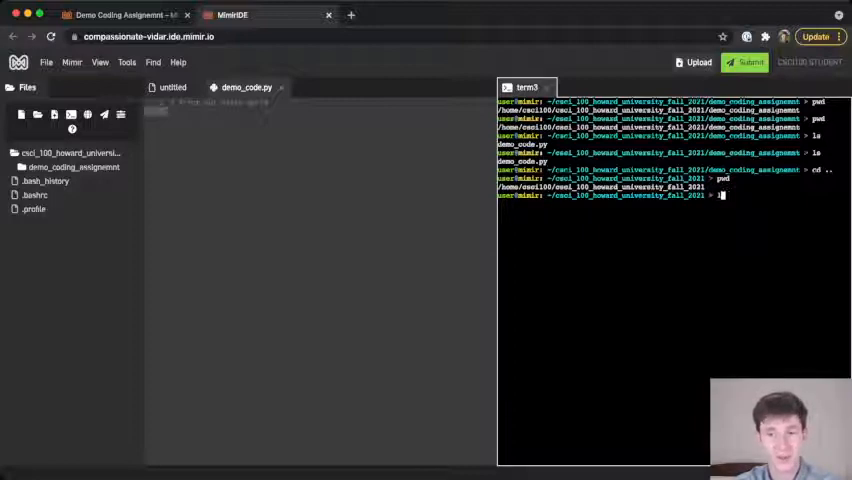
- Run ls in the course folder, showing only demo_coding_assignment
{"action": "type", "text": "ls"}
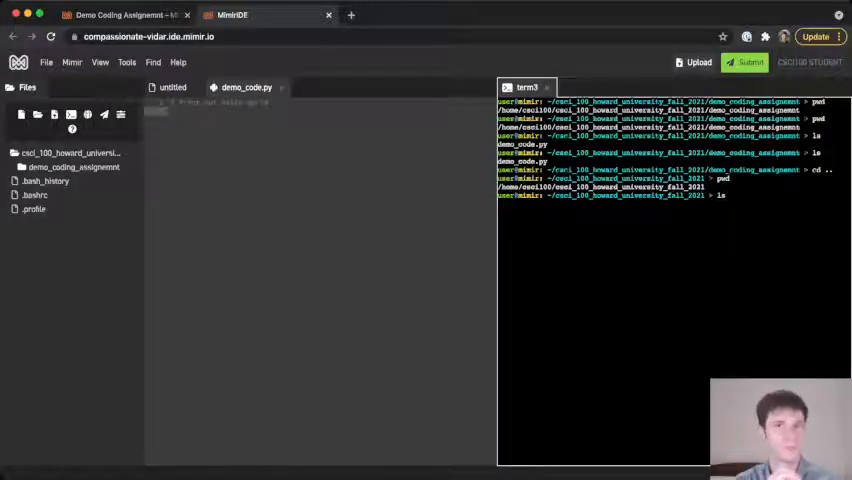
{"action": "type", "text": "ls"}
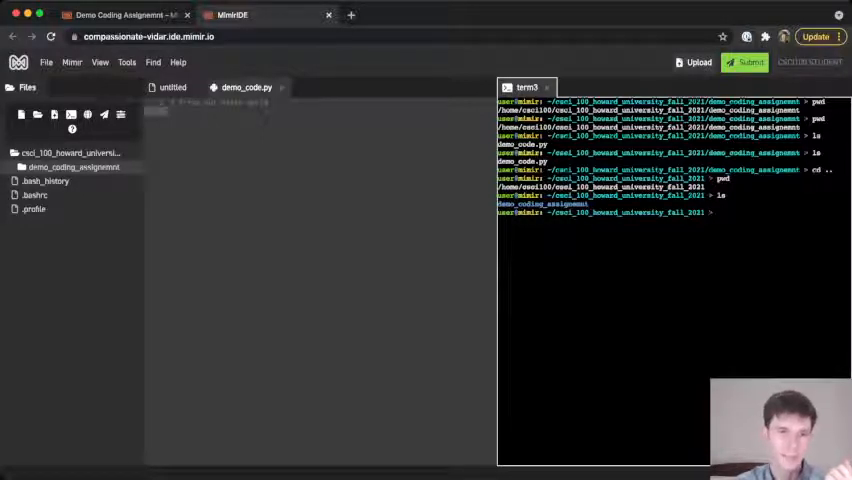
- Create sample_file.txt in the course folder via the Files panel's New > File action
{"action": "right_click", "coordinate": [72, 152]}
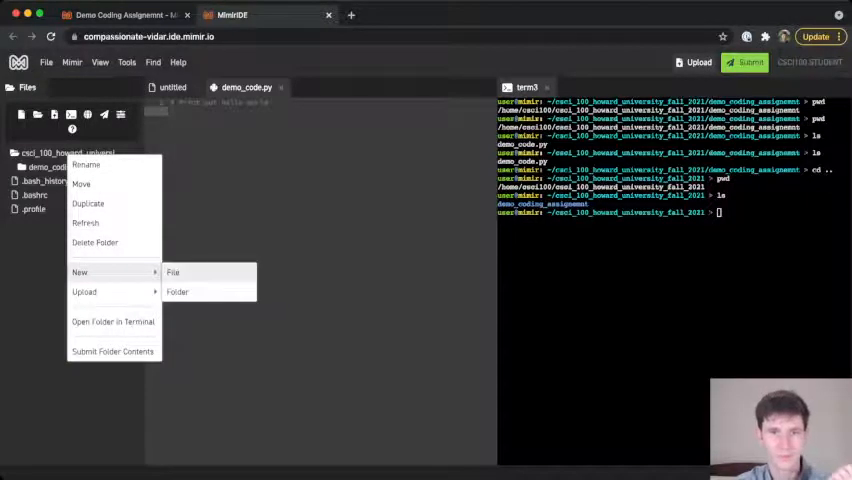
{"action": "left_click", "coordinate": [172, 272]}
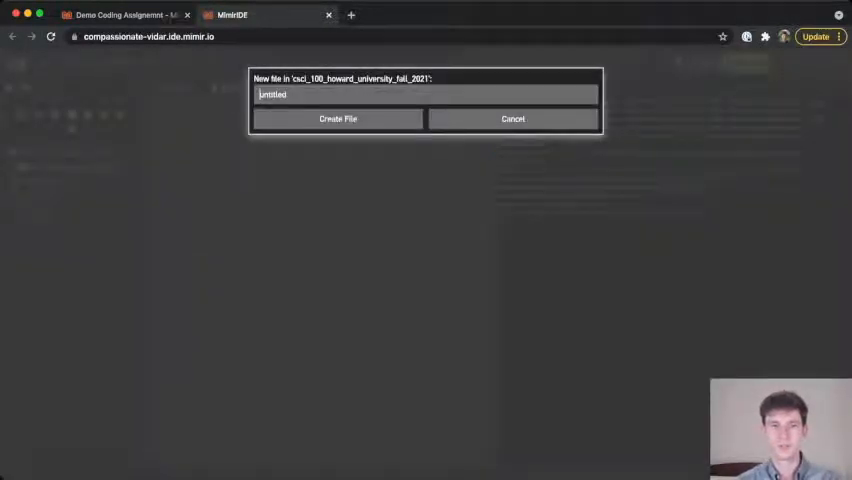
{"action": "type", "text": "sma/"}
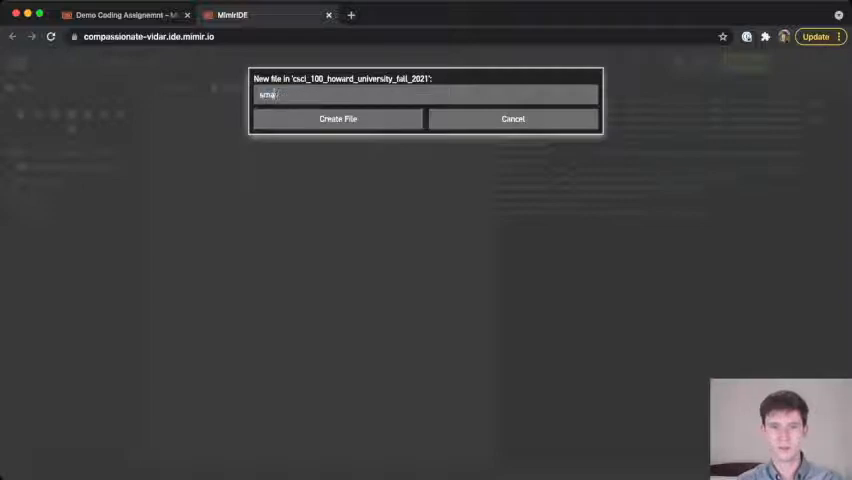
{"action": "type", "text": "sample_file.txt"}
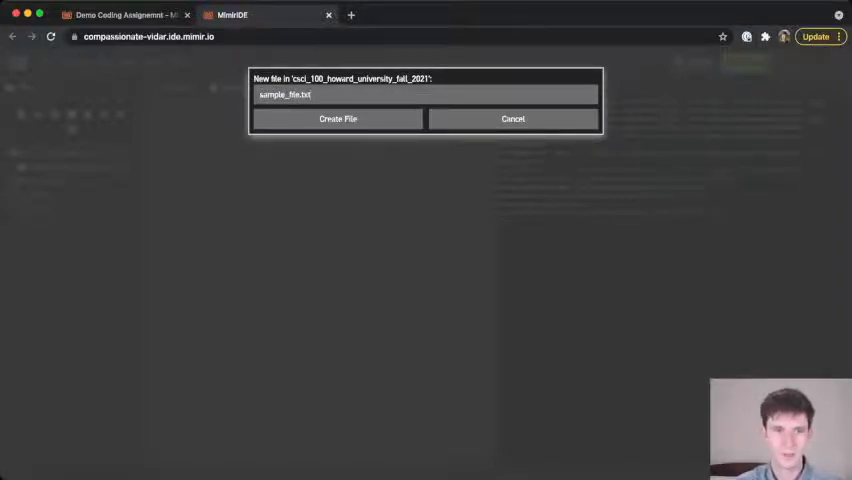
{"action": "left_click", "coordinate": [336, 118]}
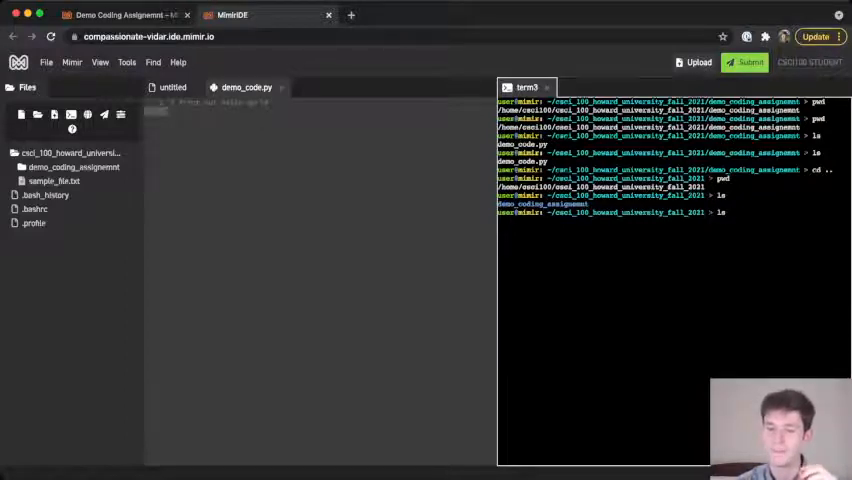
- Run ls again so the course folder shows demo_coding_assignment and sample_file.txt
{"action": "type", "text": "ls"}
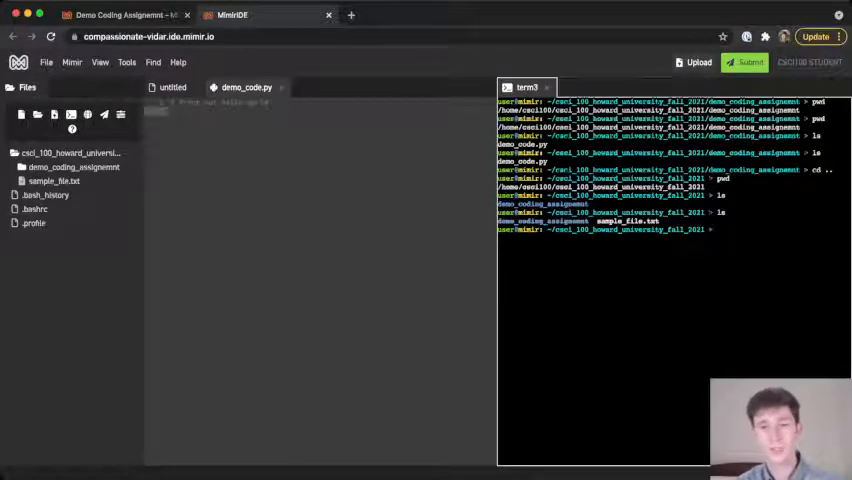
- Run cd demo_coding_assignment/ and verify the new working directory with pwd
{"action": "type", "text": "cd"}
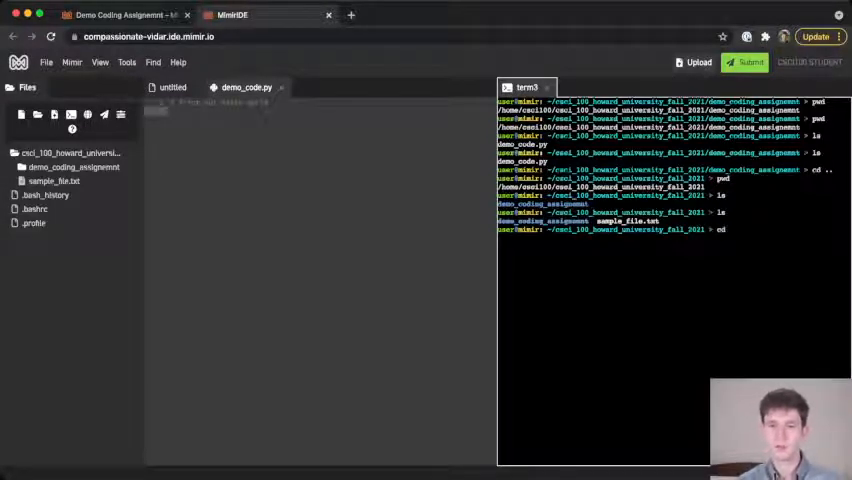
{"action": "type", "text": "demo_coding_assignment"}
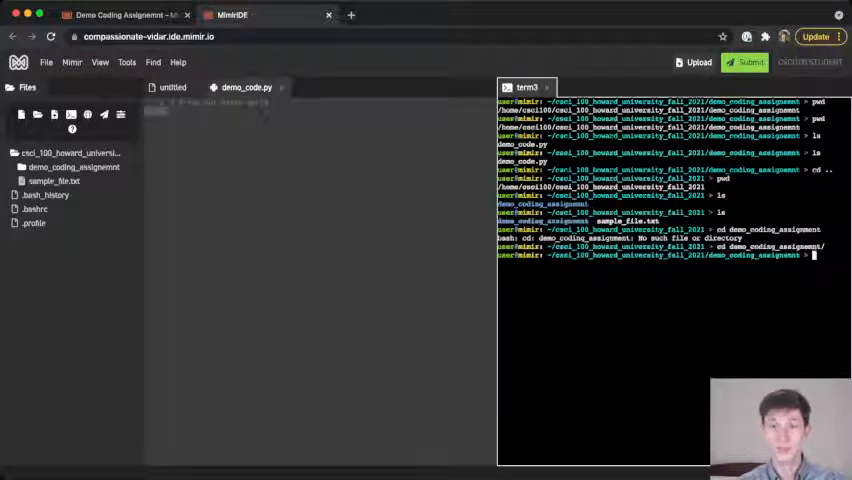
{"action": "type", "text": "pwd"}
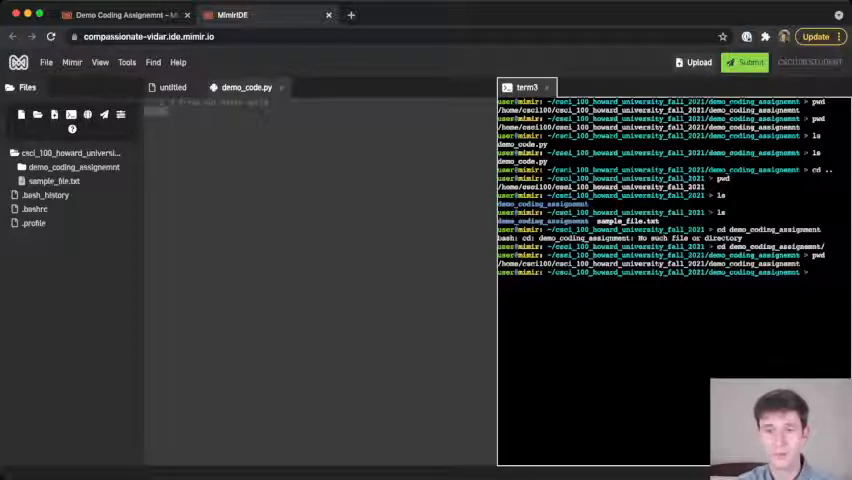
- Run cd .. back to the course folder and list sample_file.txt again with ls
{"action": "type", "text": "cd .."}
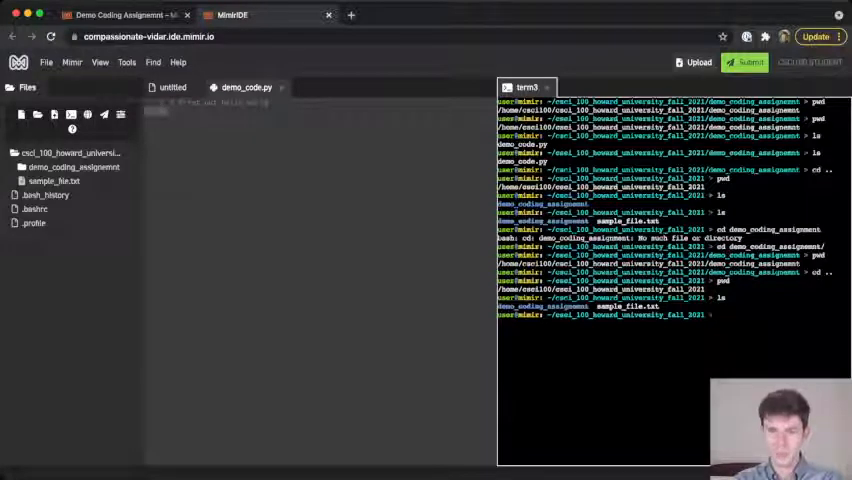
{"action": "type", "text": "cd"}
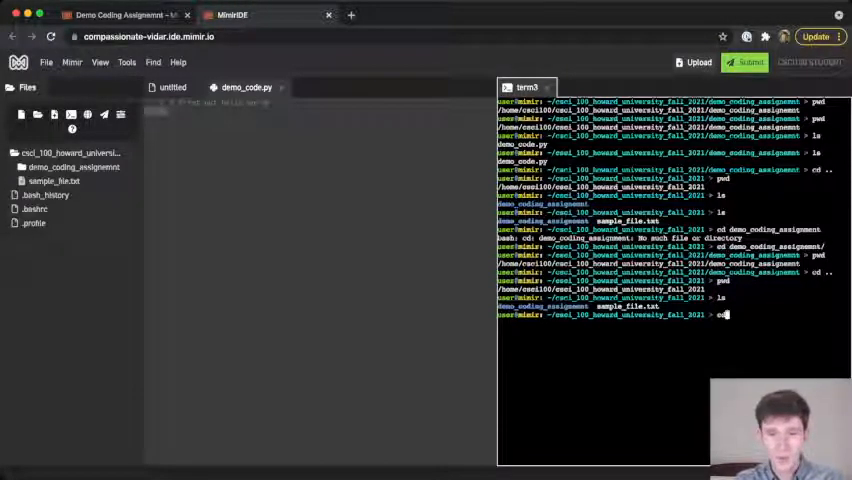